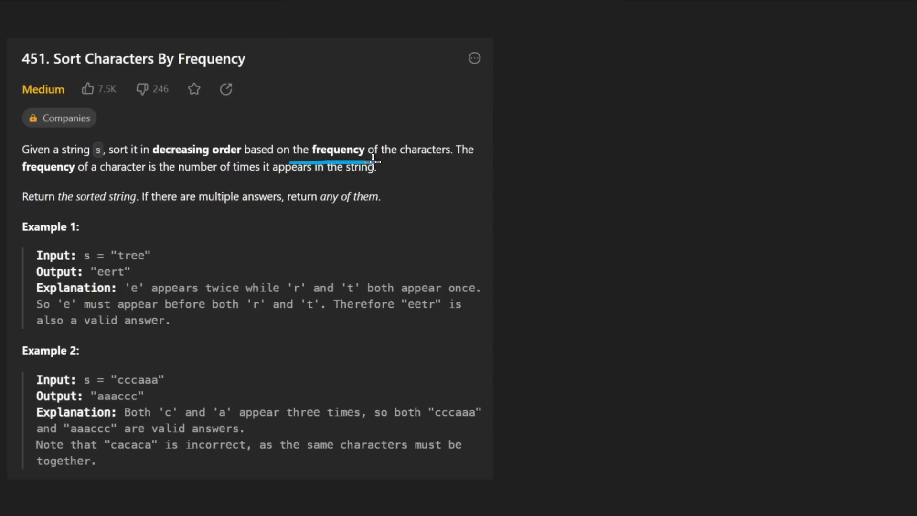
mouse_move(25, 180)
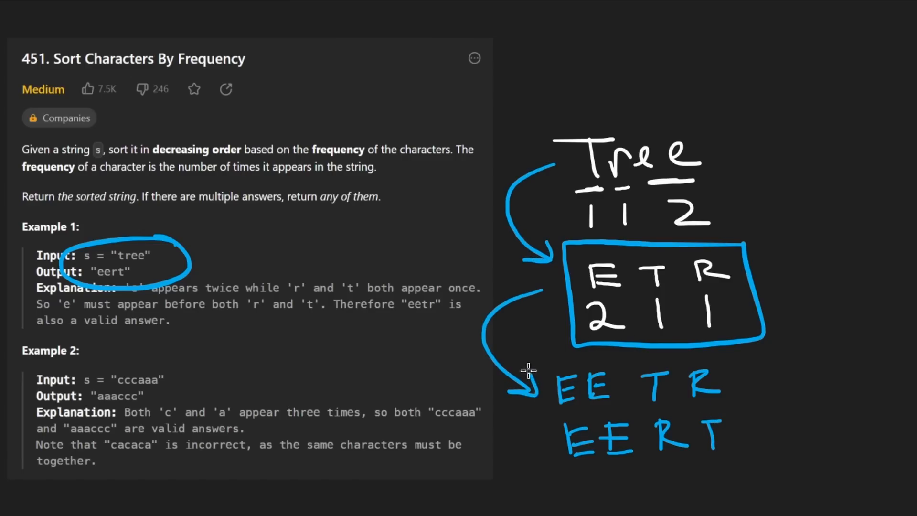
mouse_move(731, 113)
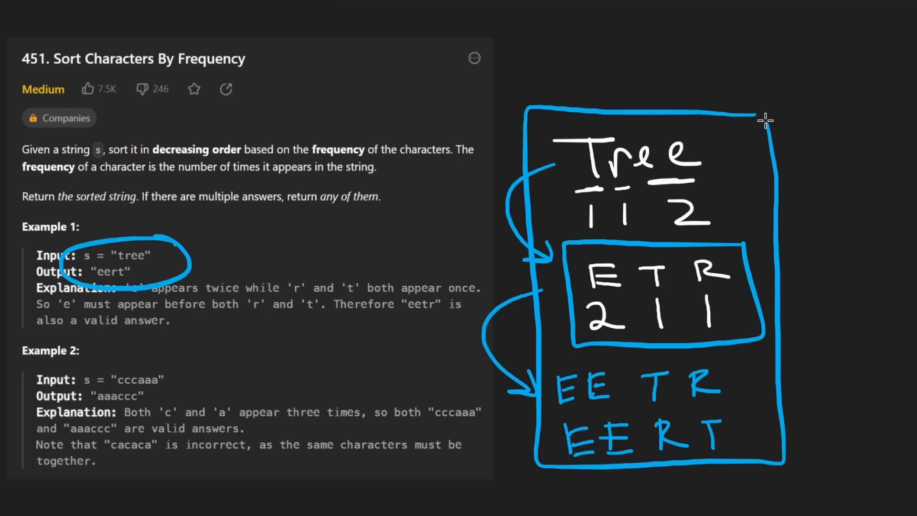
mouse_move(738, 180)
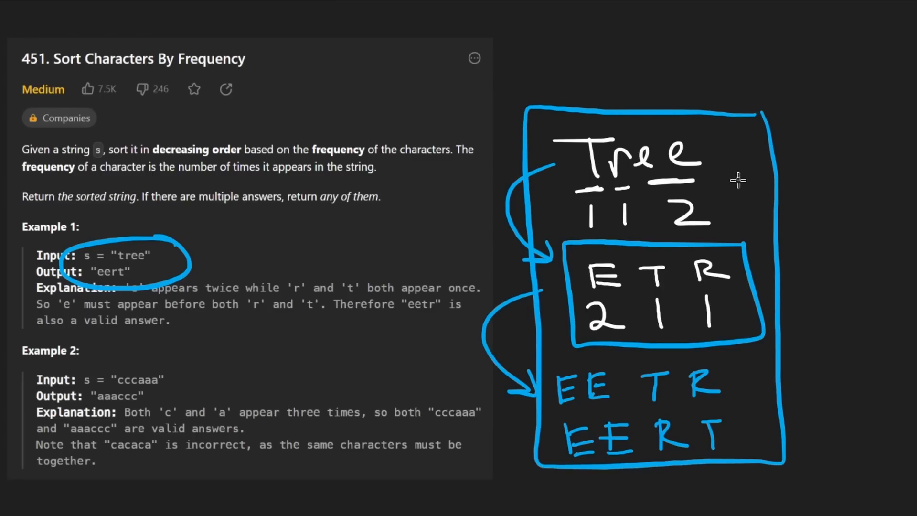
mouse_move(618, 136)
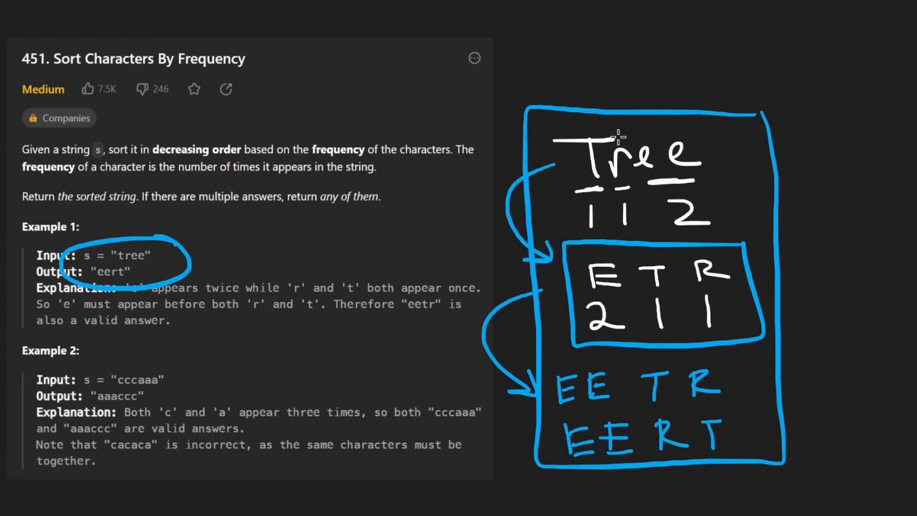
mouse_move(600, 202)
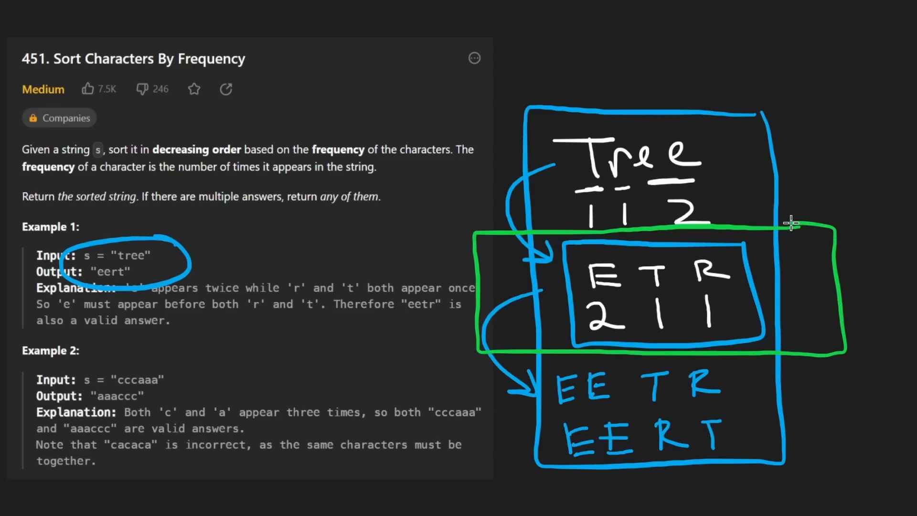
mouse_move(631, 293)
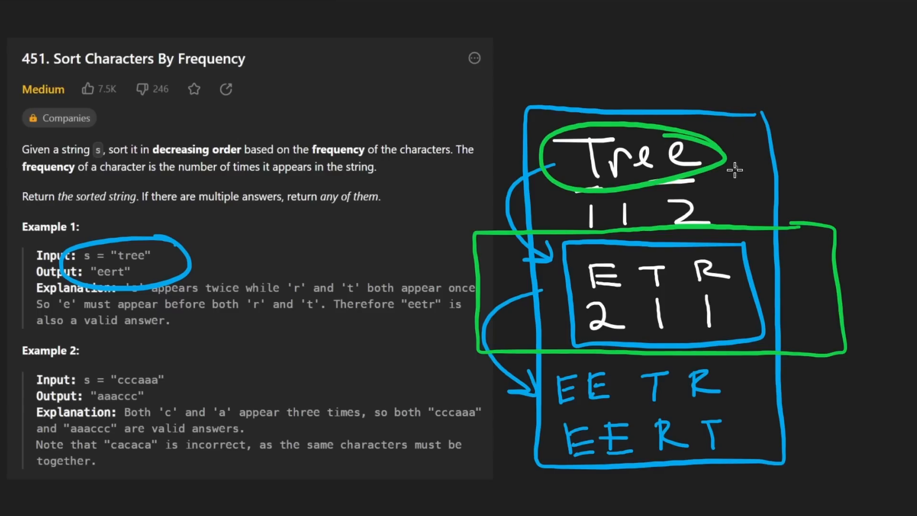
mouse_move(648, 335)
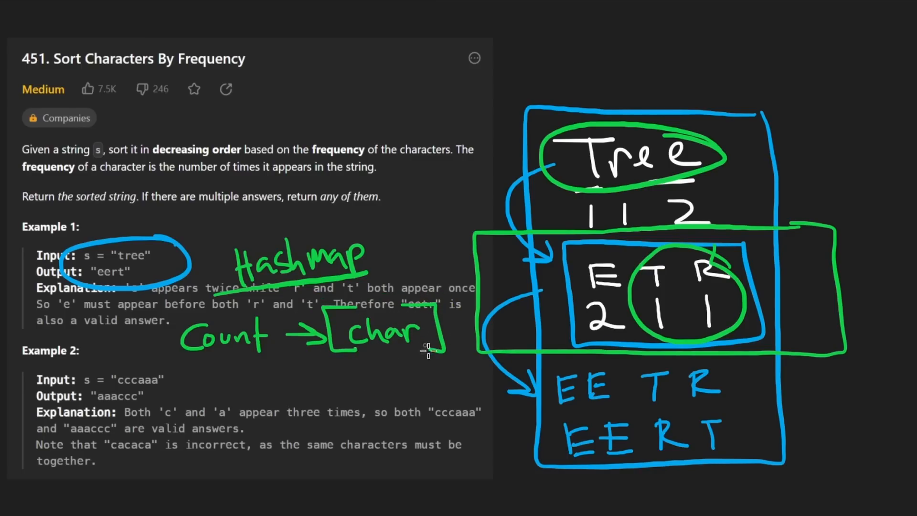
mouse_move(225, 371)
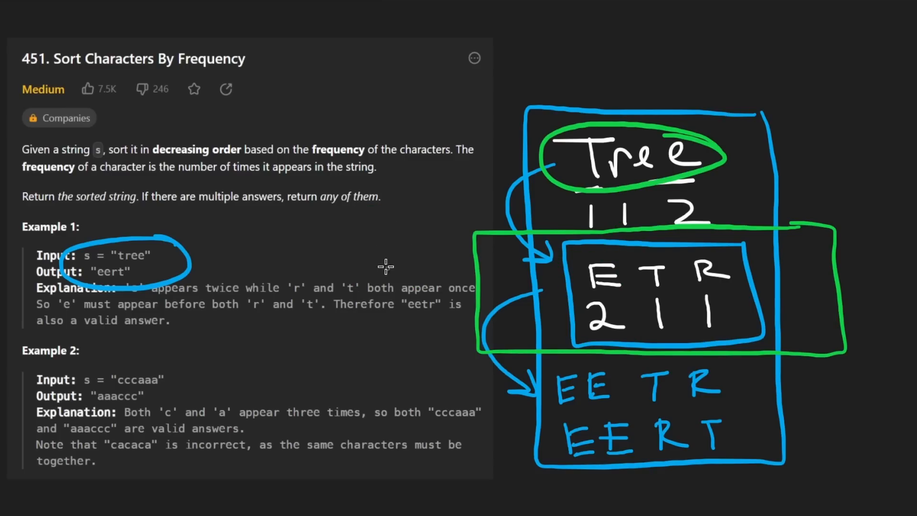
mouse_move(476, 277)
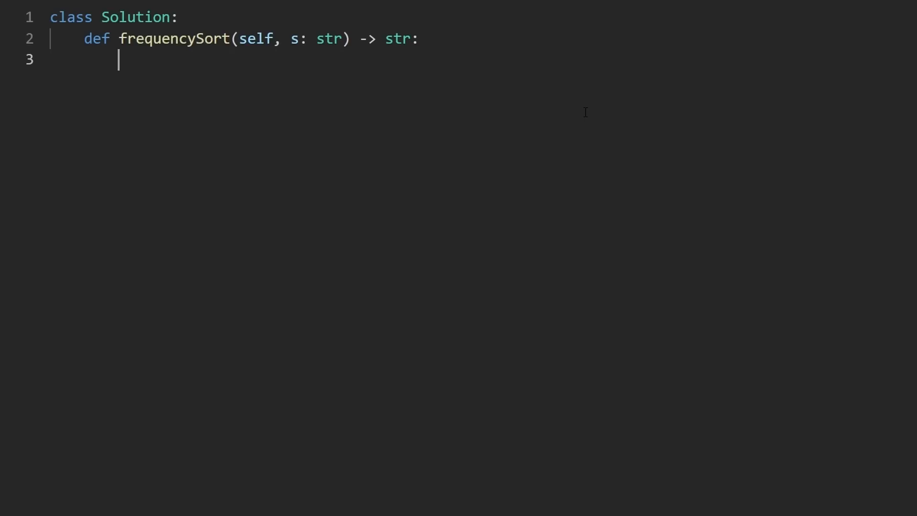
Step: Write count = Counter(s) as the first line of the frequencySort body
type("count")
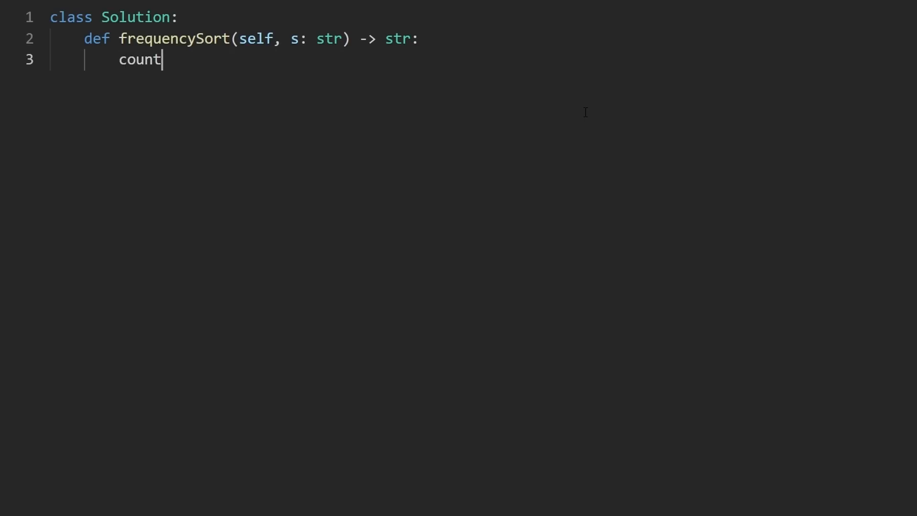
type("=")
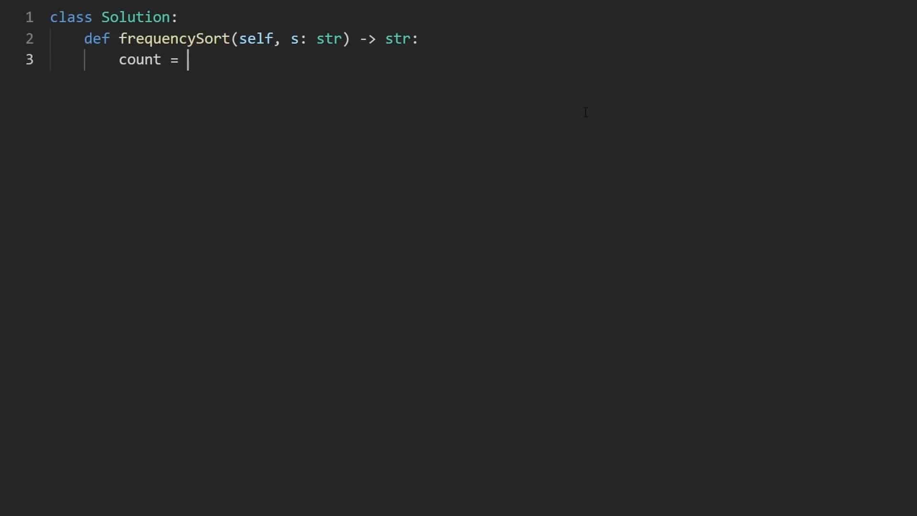
type("Counter")
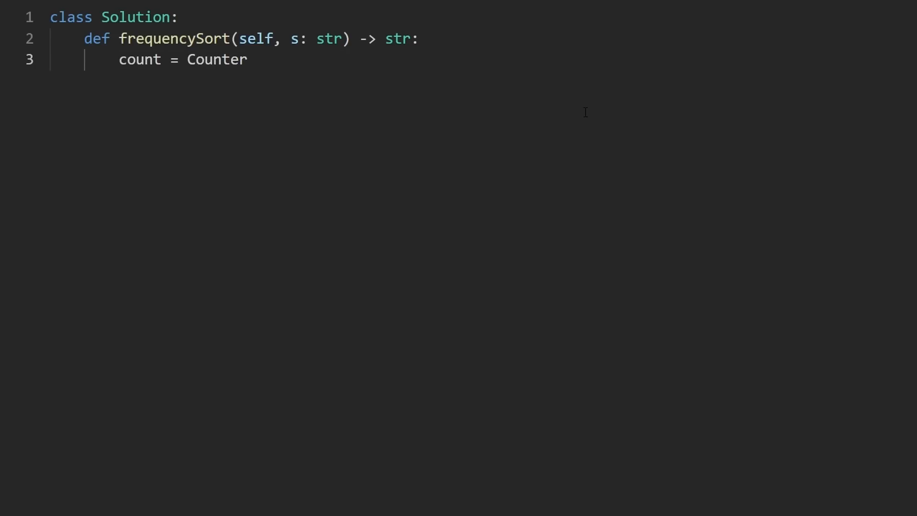
type("(s)")
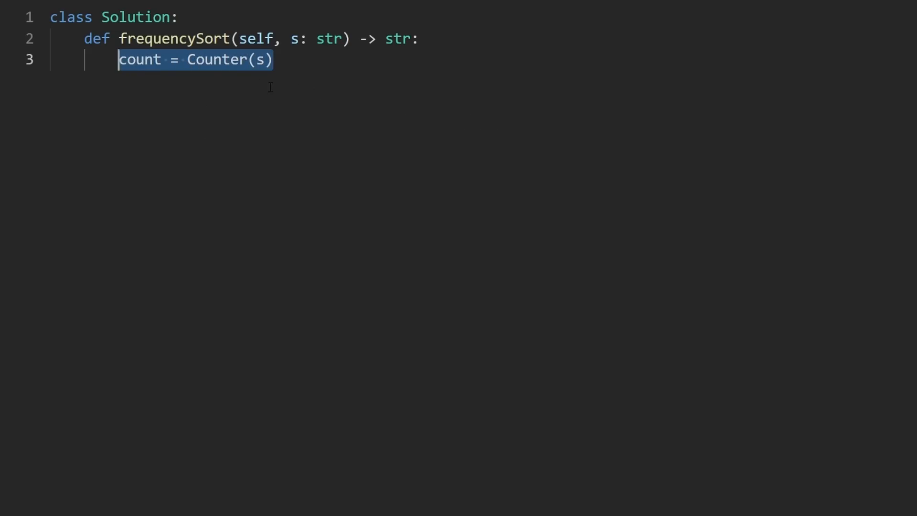
left_click(316, 60)
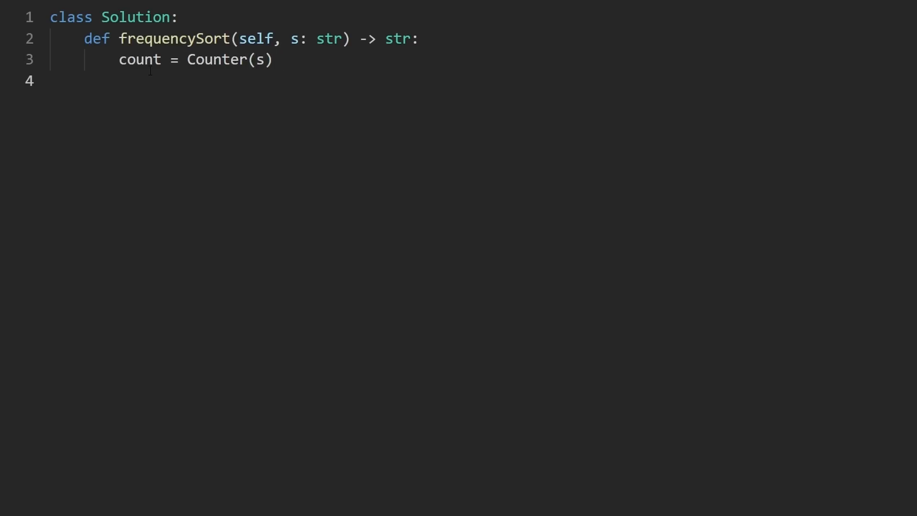
Step: Comment the Counter line as # char -> cnt and start buckets = defaultdict with a draft comment
type("# char")
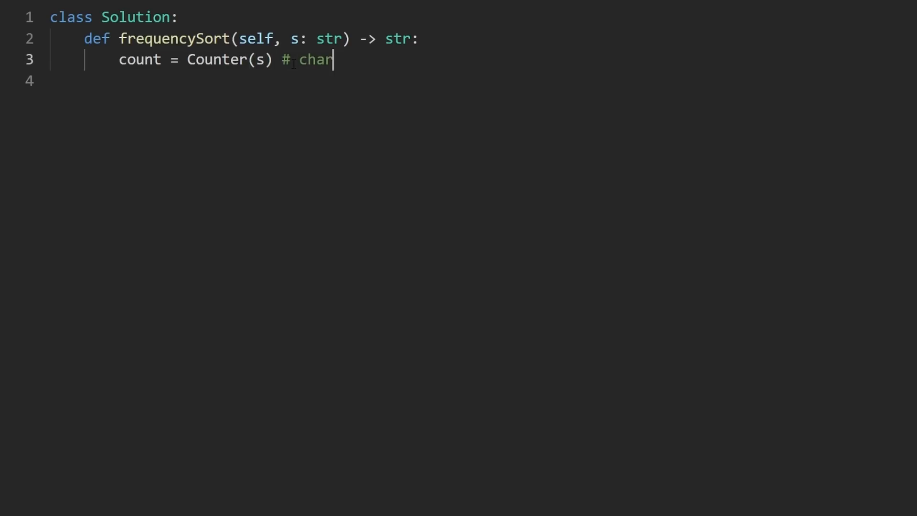
type("-> cnt")
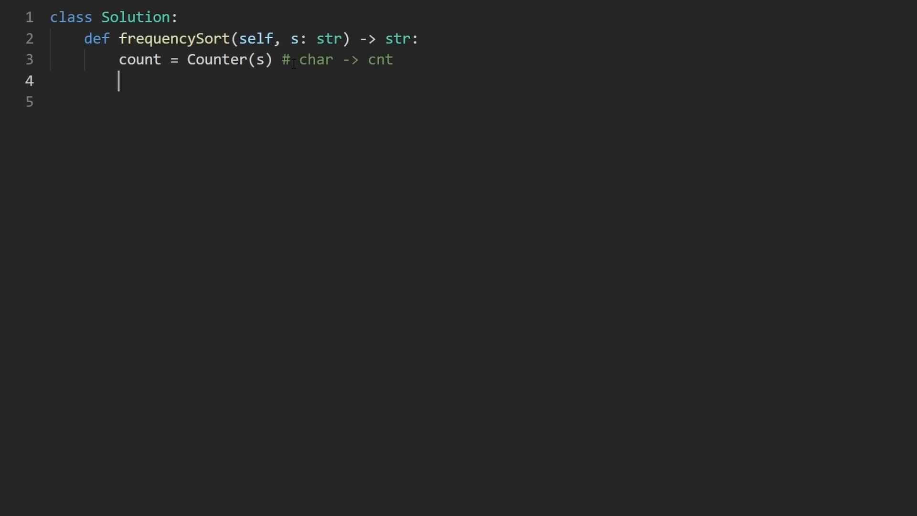
type("buckets")
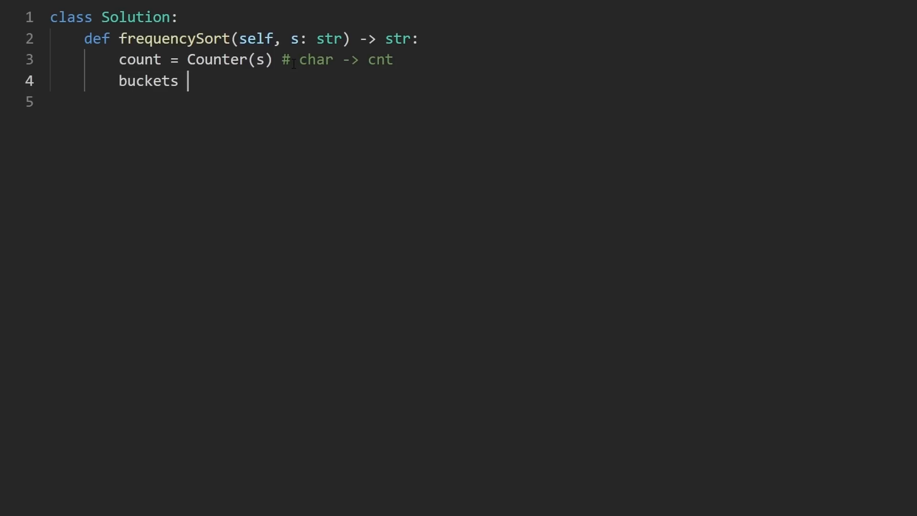
type("= defaultdict(")
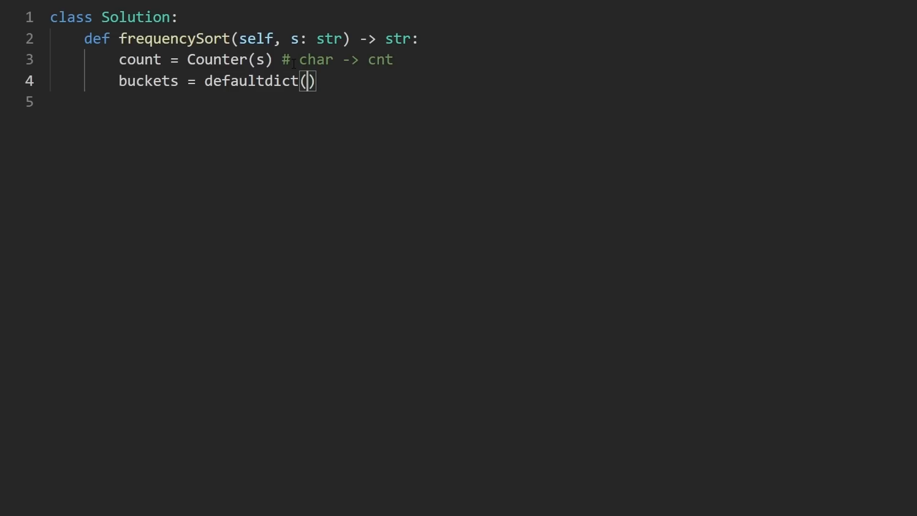
type("# list")
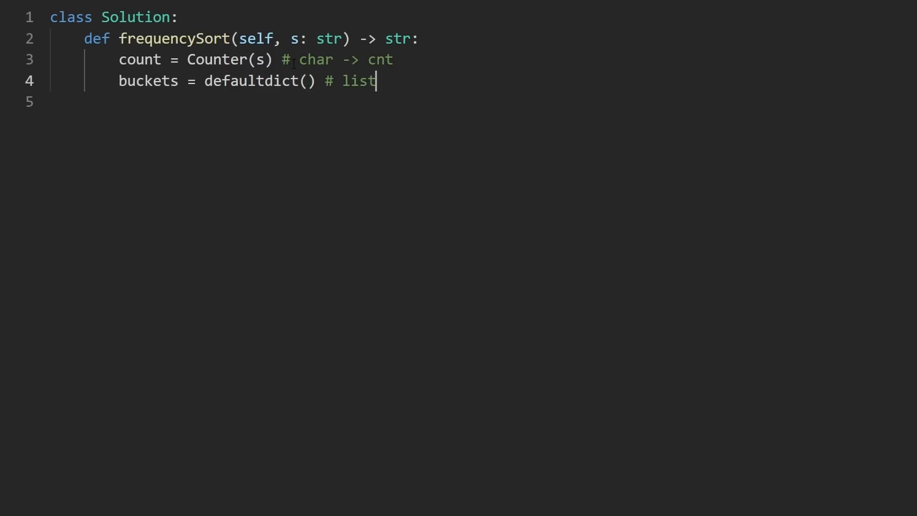
type("\", \"")
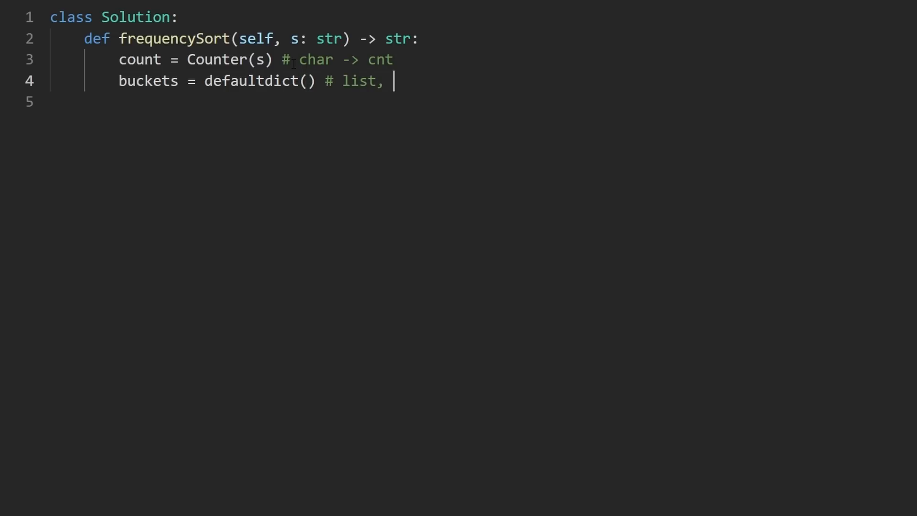
type("n")
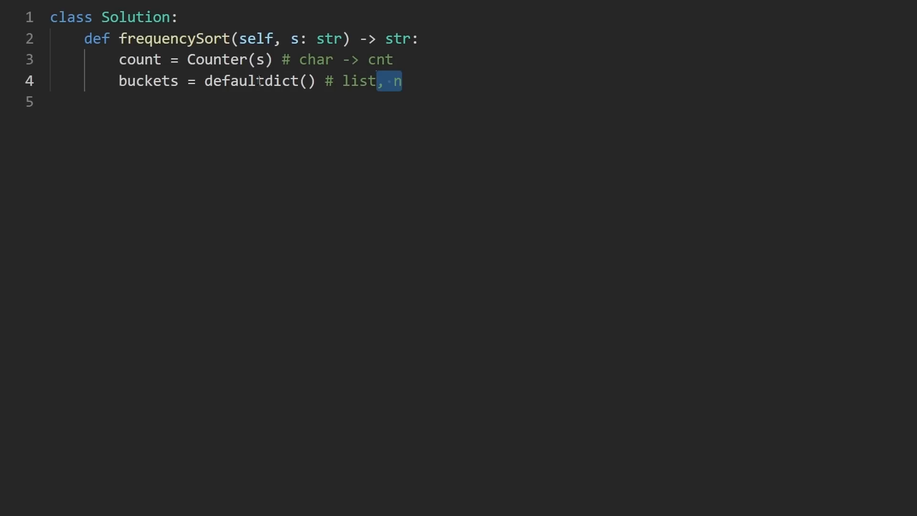
Step: Rework line 4 into buckets = defaultdict(list) with the comment # freq -> [char]
left_click(397, 80)
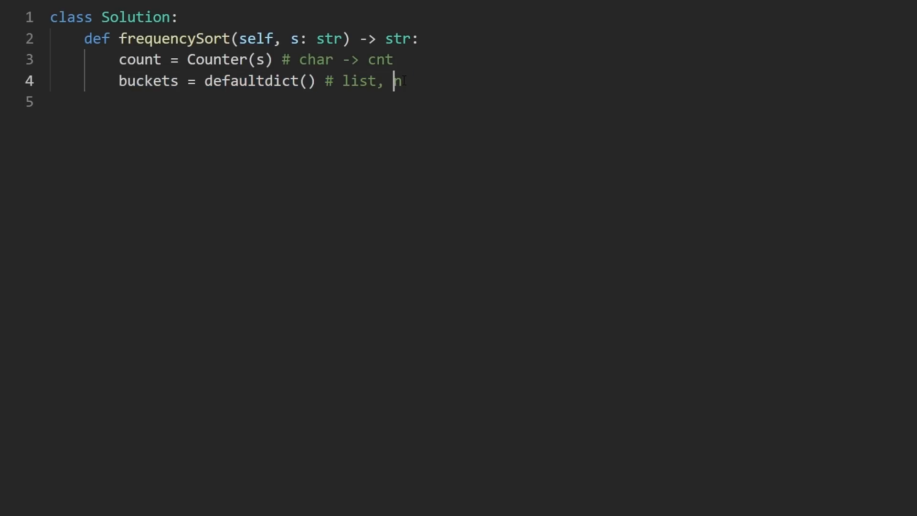
left_click_drag(397, 80, 325, 80)
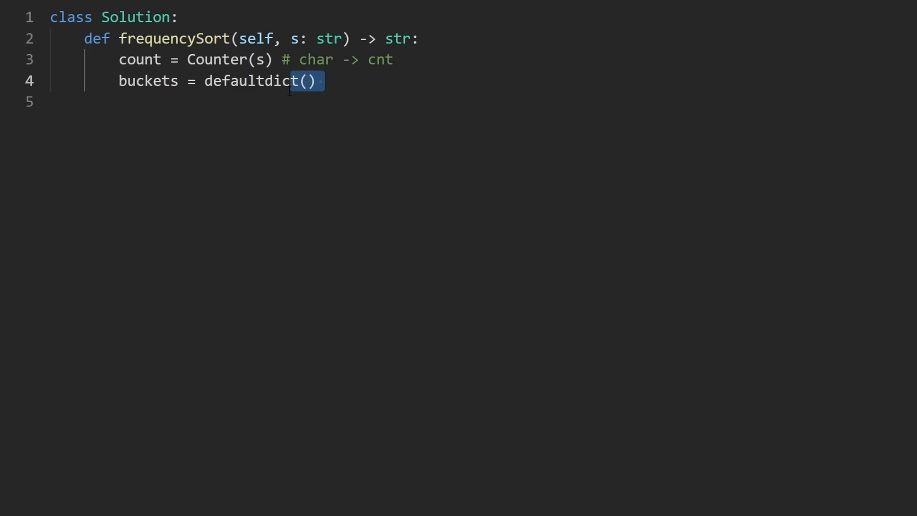
double_click(257, 80)
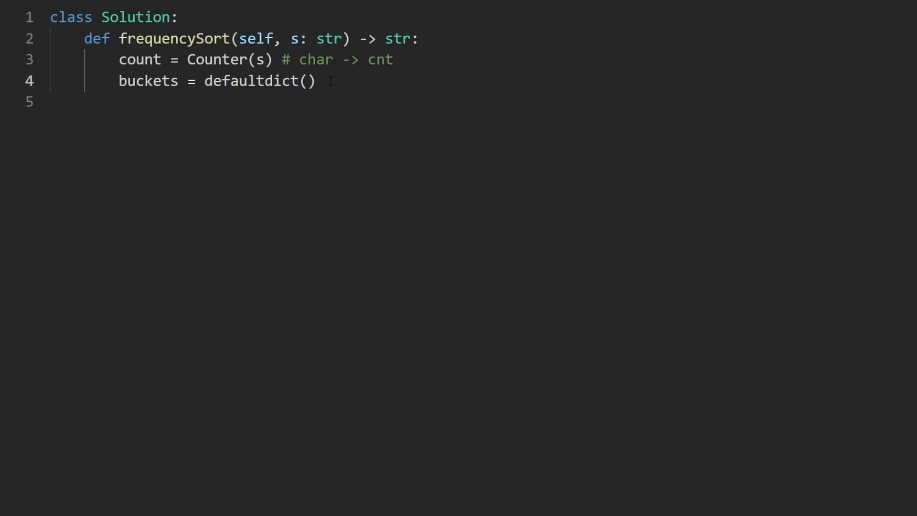
left_click(306, 80)
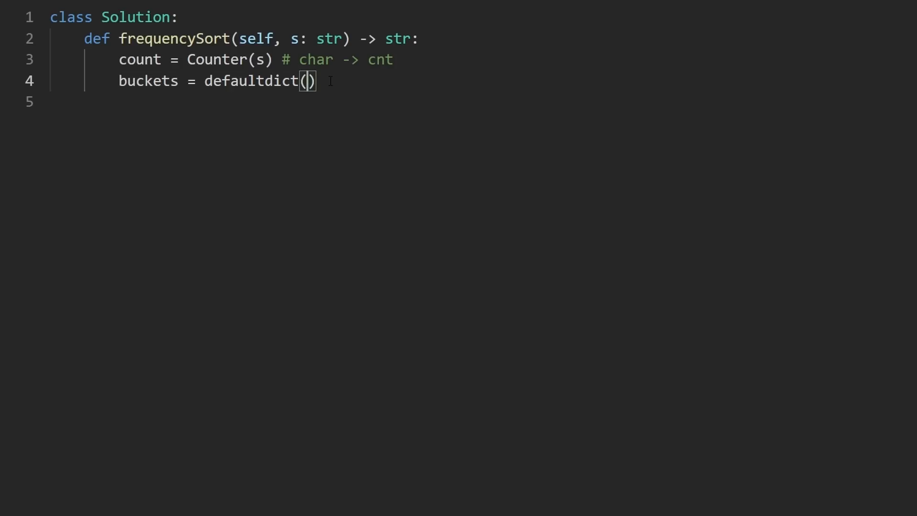
type("list) #")
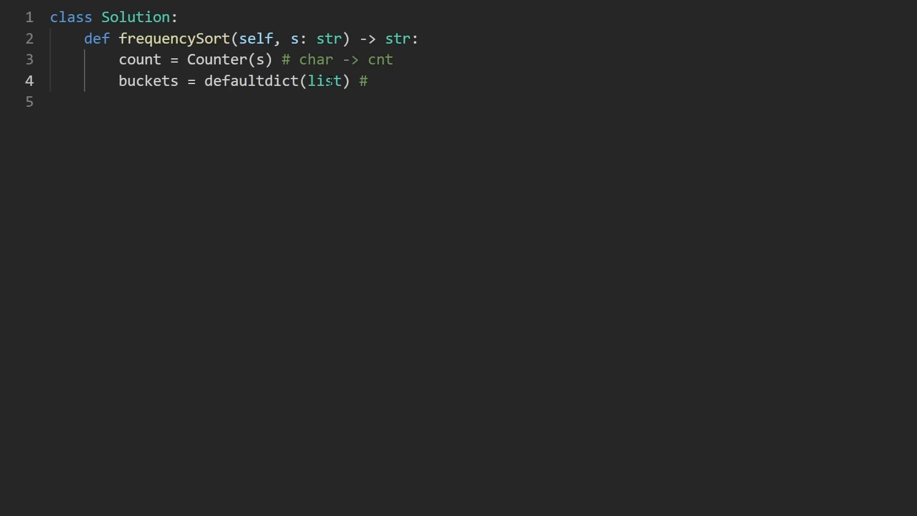
type("freq")
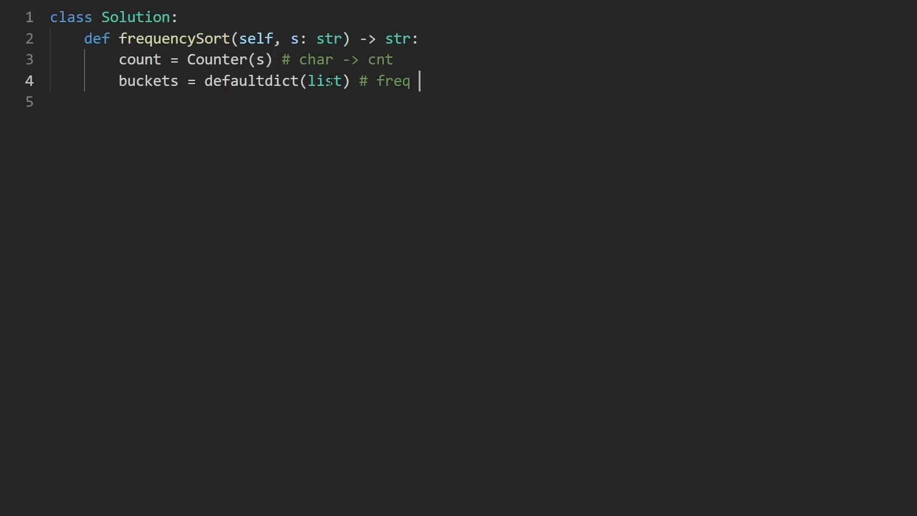
type("-> [char]")
type("fo")
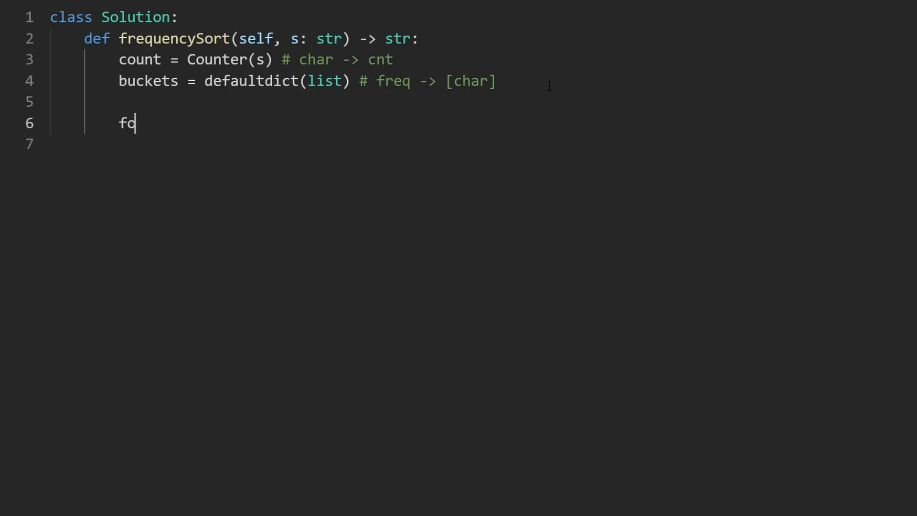
Step: Write the loop header for char, cnt in count.items():
type("r")
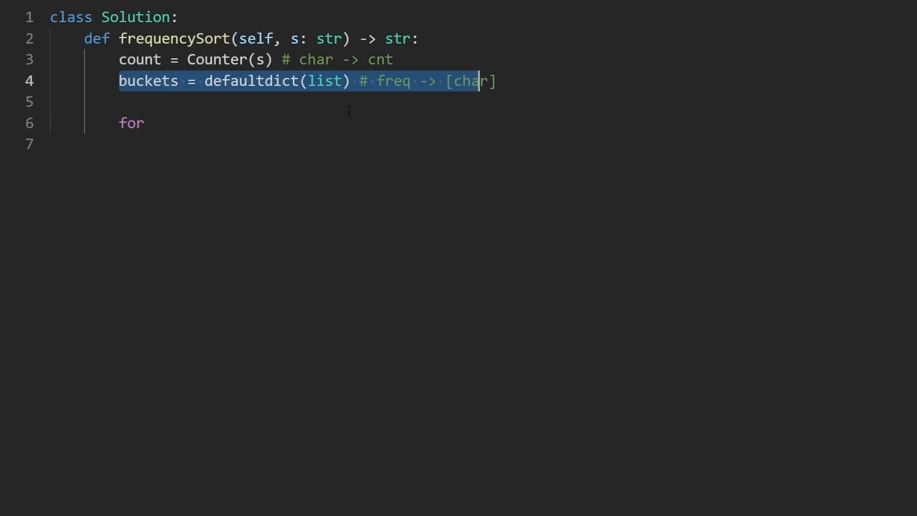
type("c")
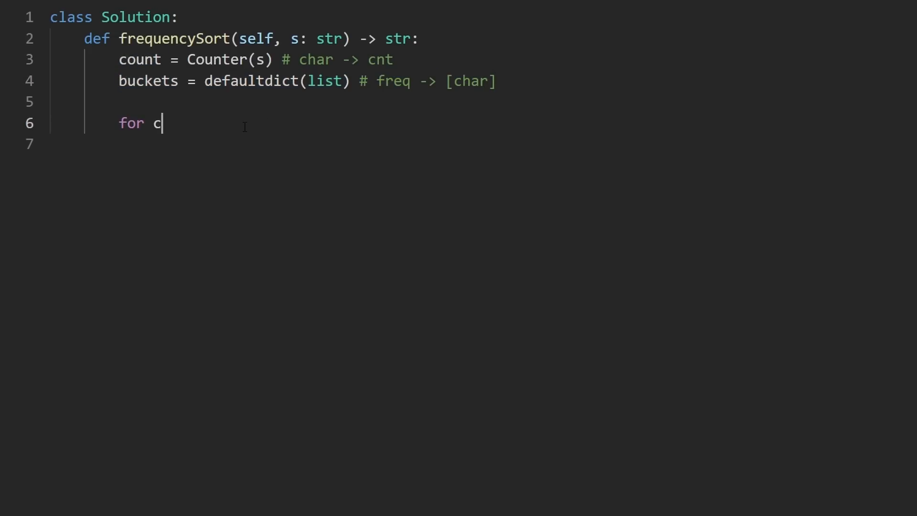
type("har, cnt in")
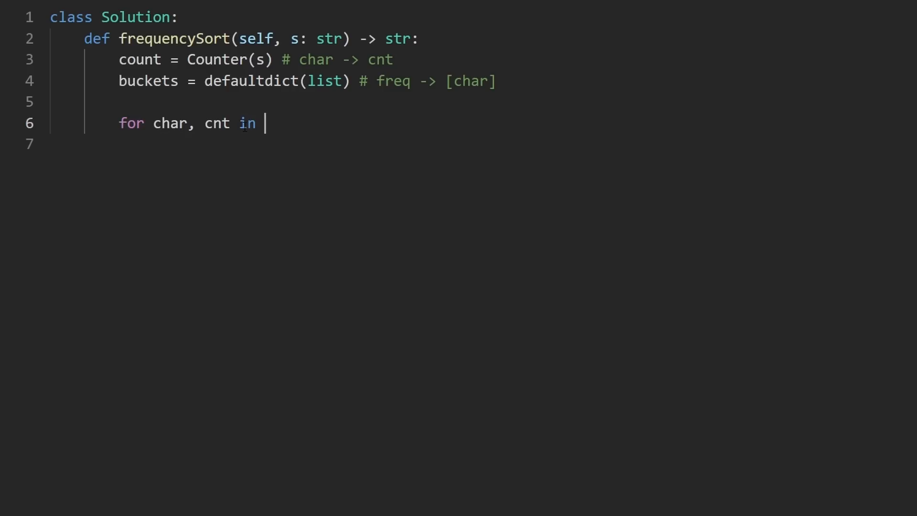
type("count.items()")
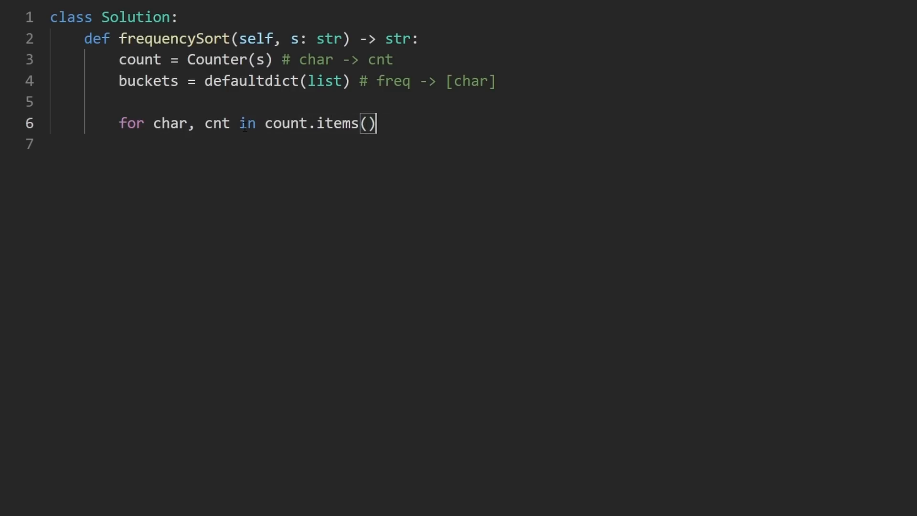
type("\"")
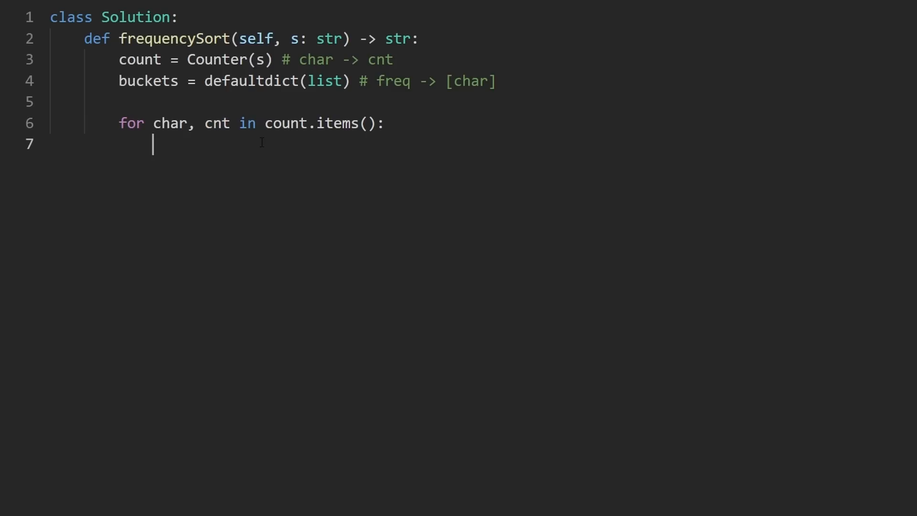
Step: Add the loop body buckets[cnt].append(char) and leave a blank line after it
type("buckets[]")
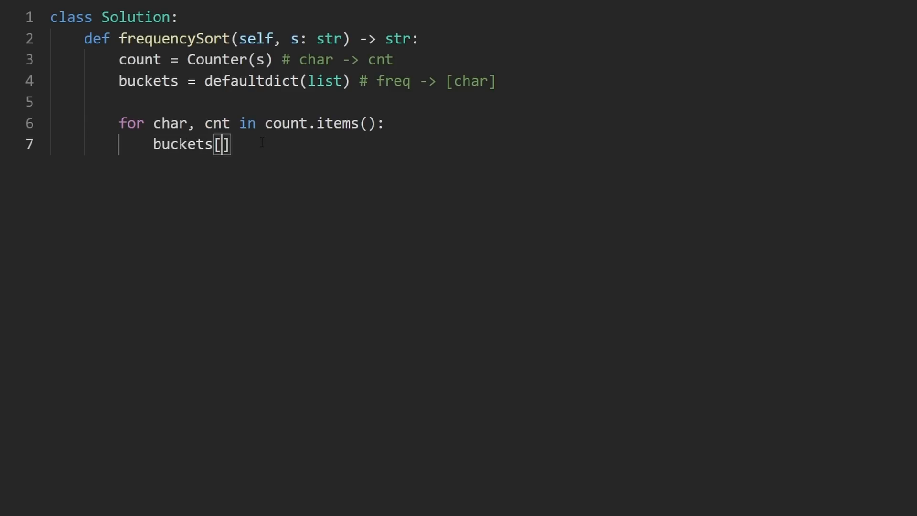
type("cnt")
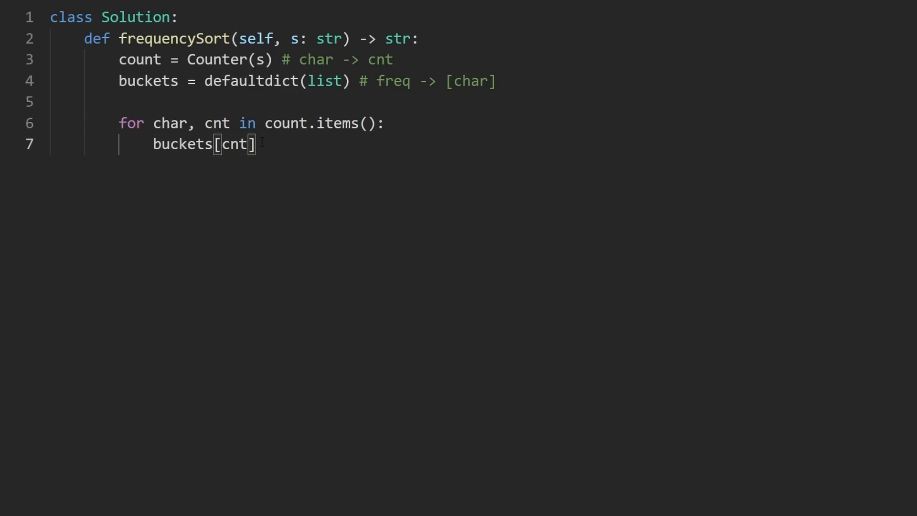
type(".append(char)")
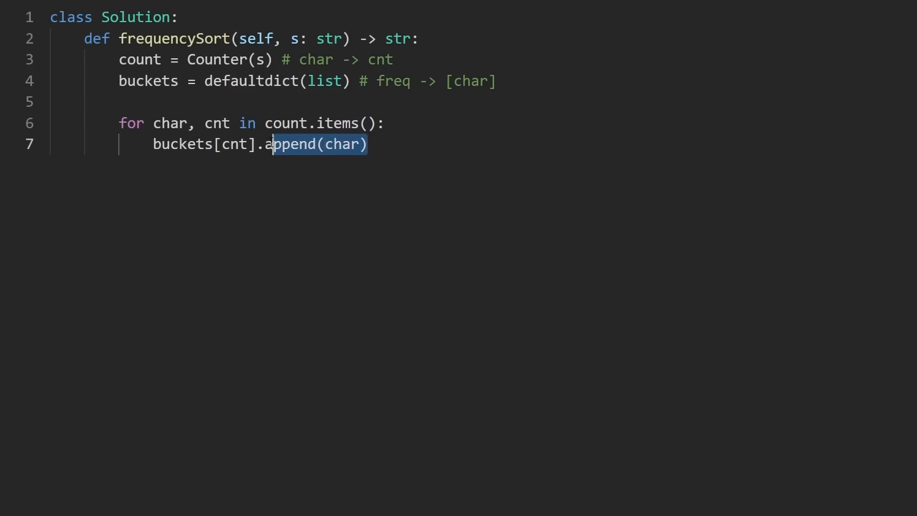
double_click(233, 144)
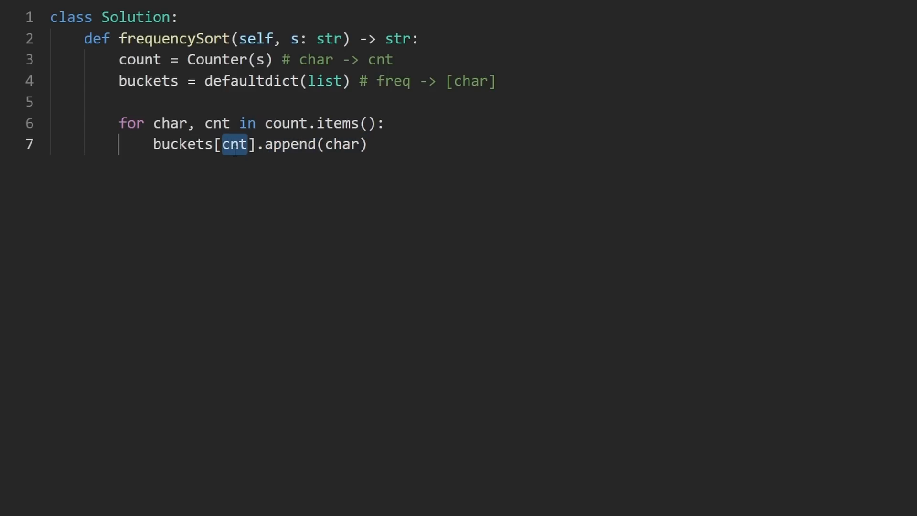
key("enter")
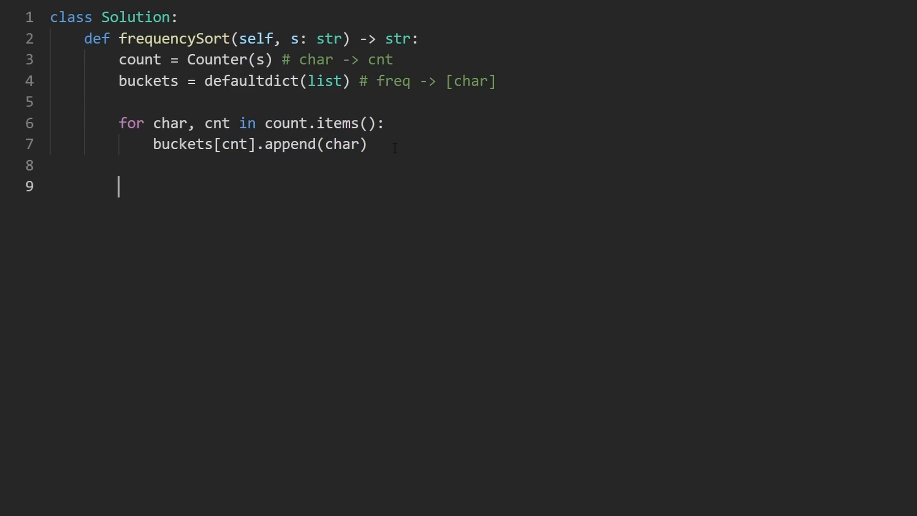
Step: Initialise res = "" and write for i in range(len(s), 0, -1):
type("res = \"\"")
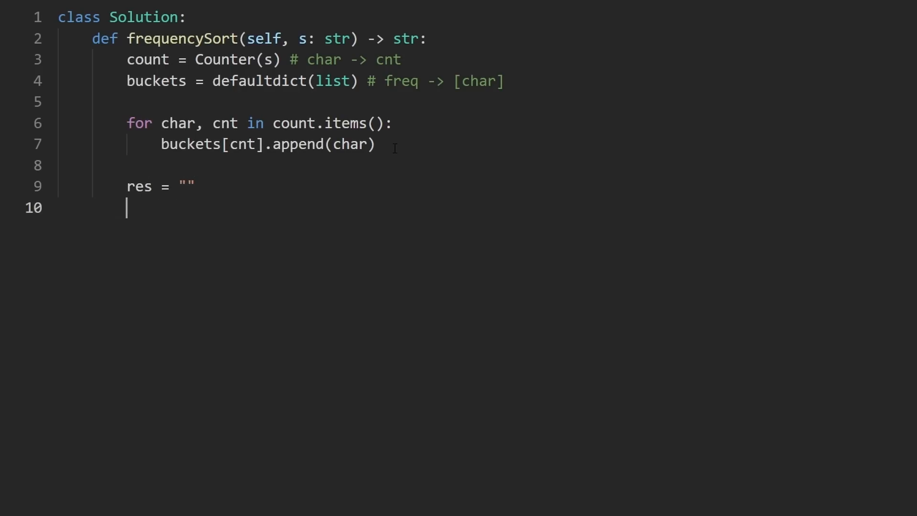
type("for i in range(")
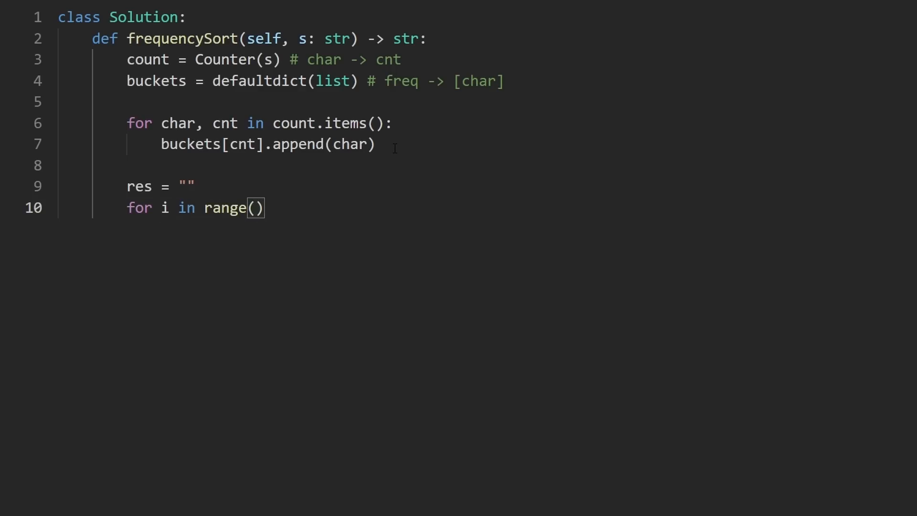
type("len(s")
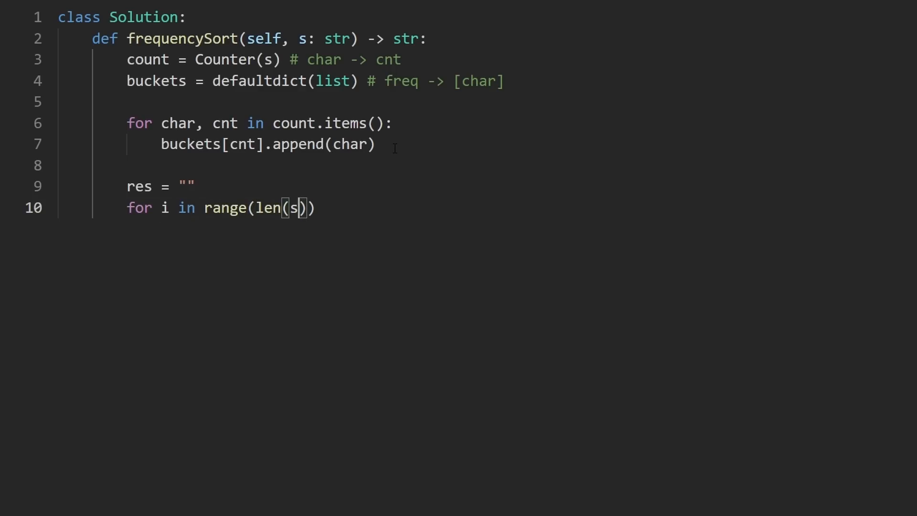
type(", 9")
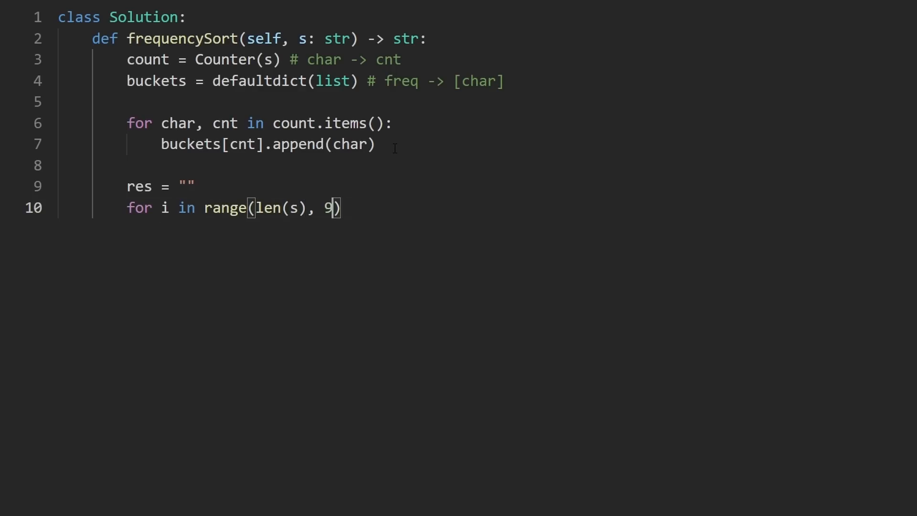
type("0")
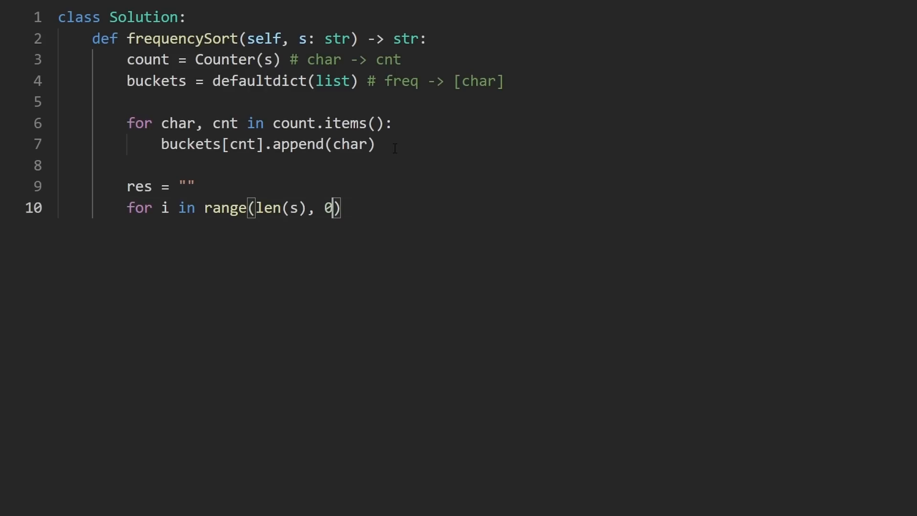
type(",")
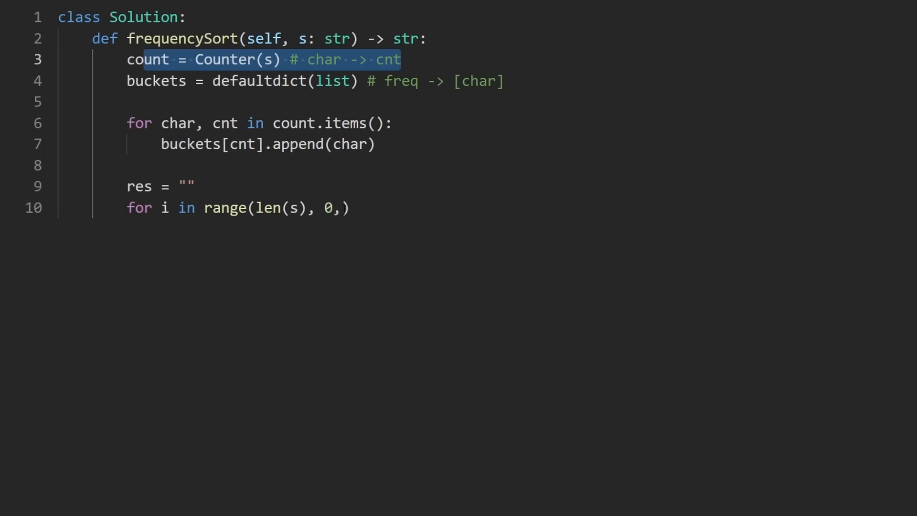
type("-1")
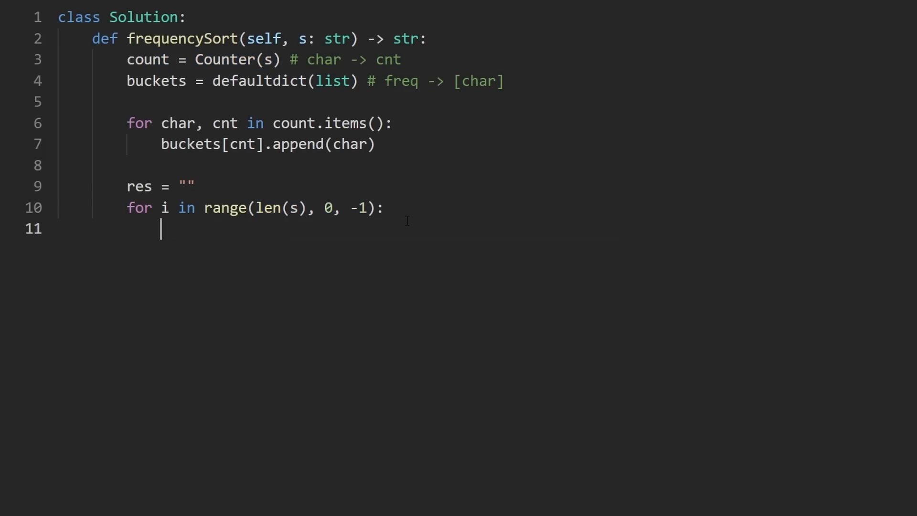
mouse_move(215, 227)
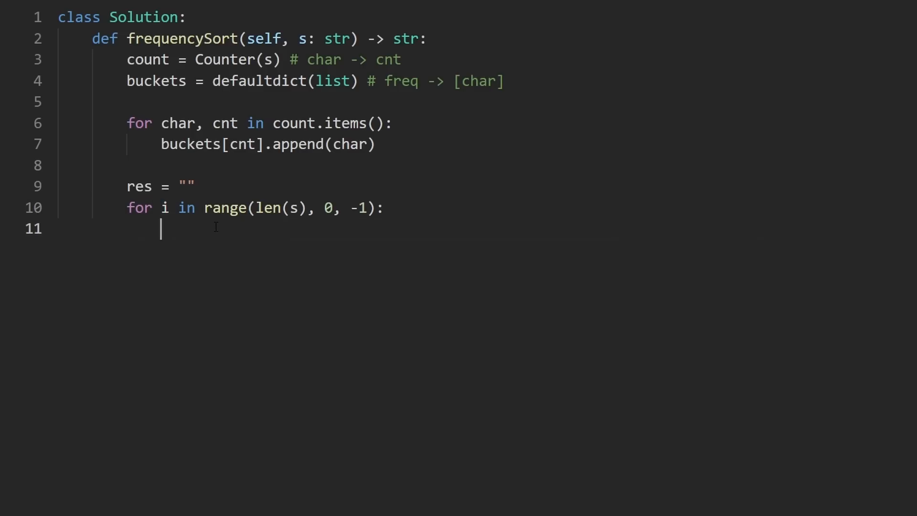
Step: Write the inner loop for c in buckets[i]: with body res += c * i
type("buckets[i]")
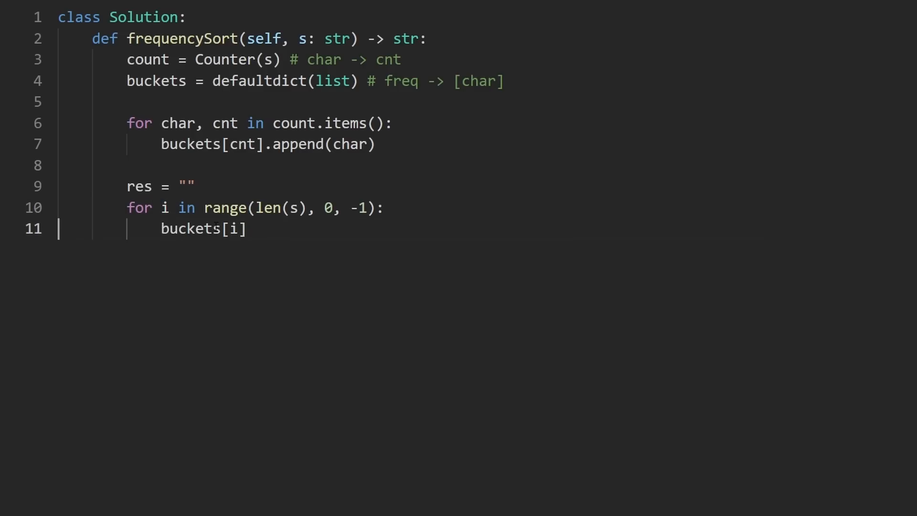
type("for c in")
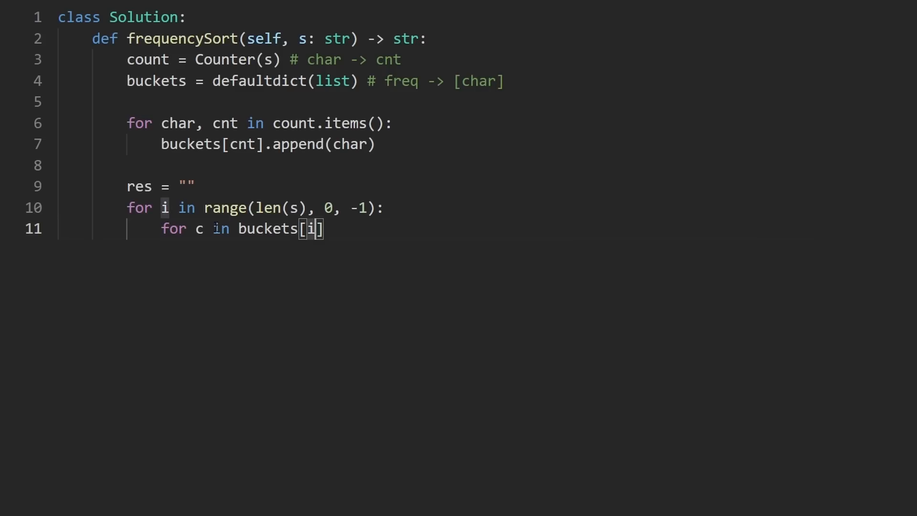
type(":")
type("res +=")
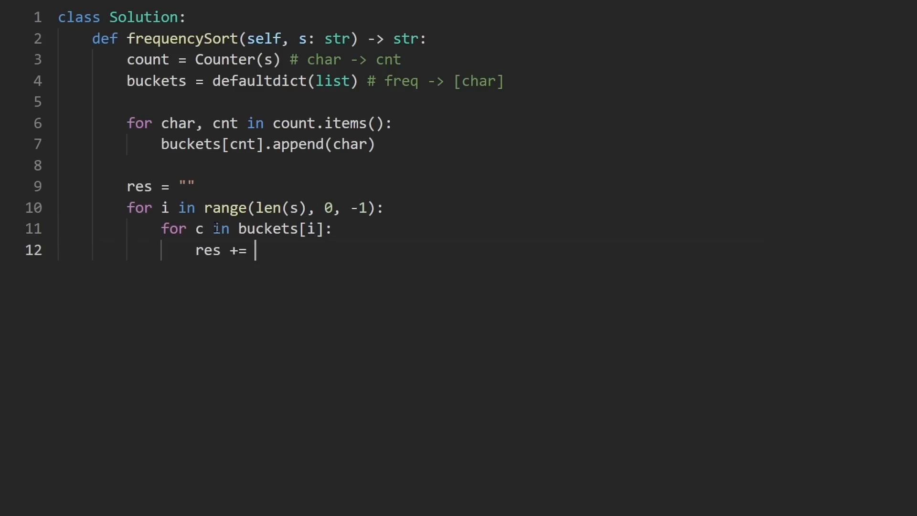
type("c")
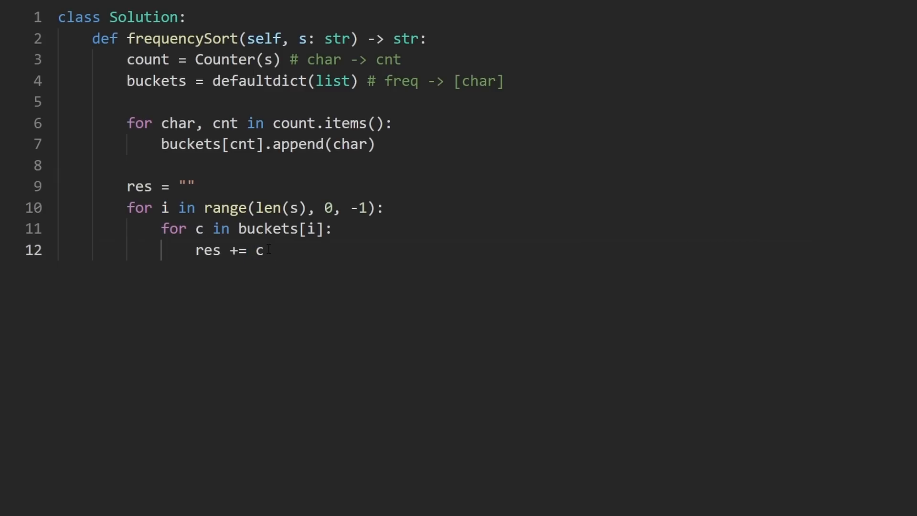
type("*")
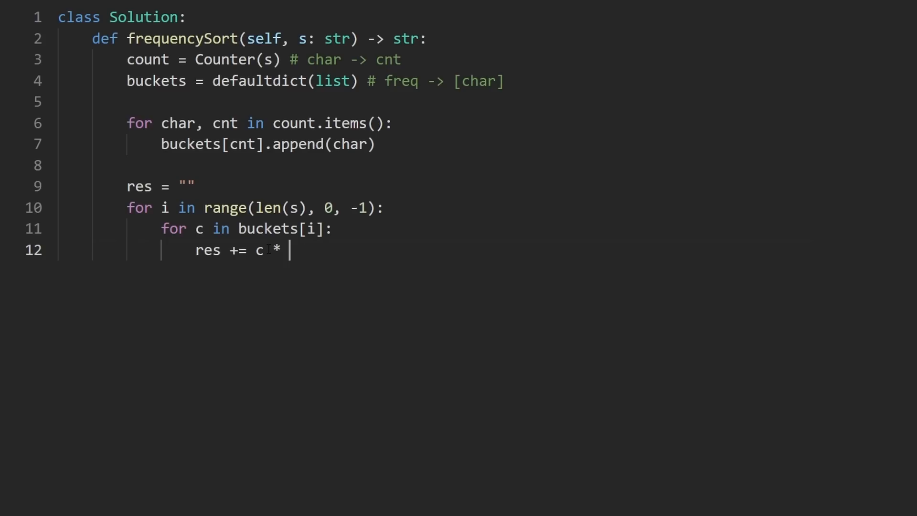
type("i")
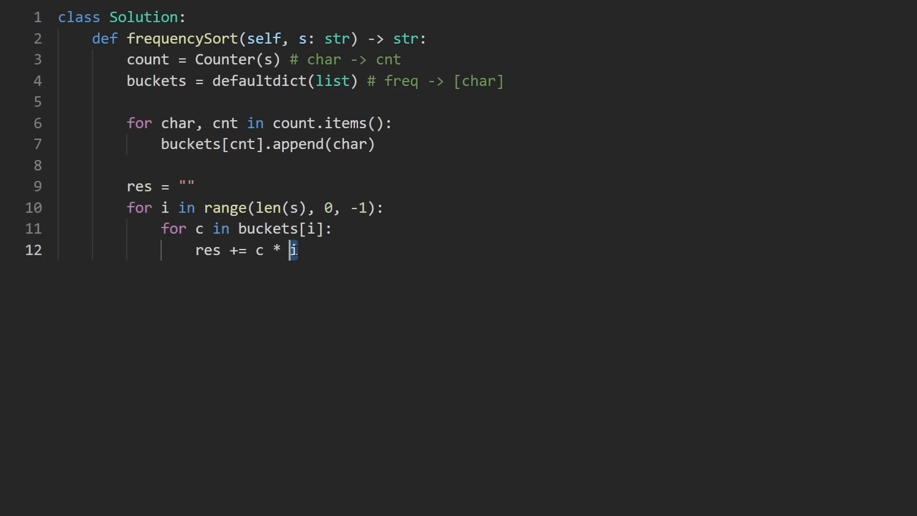
left_click(259, 250)
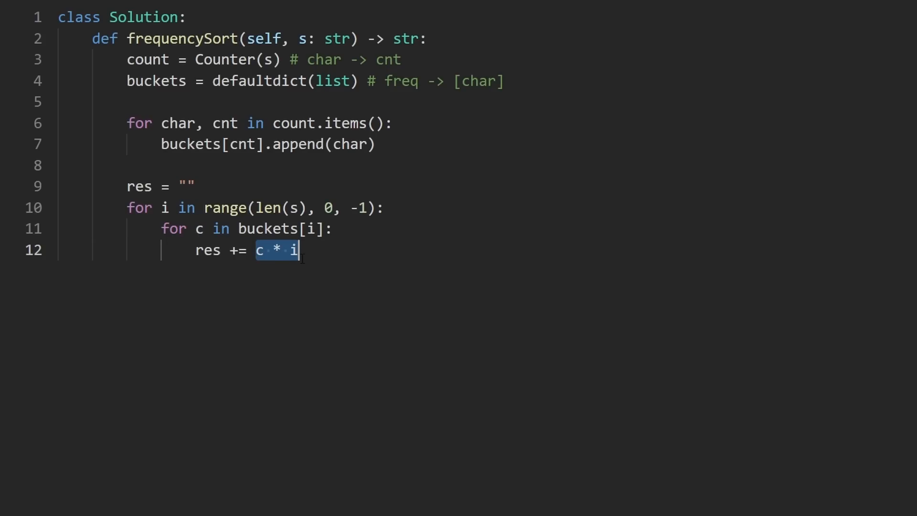
double_click(208, 250)
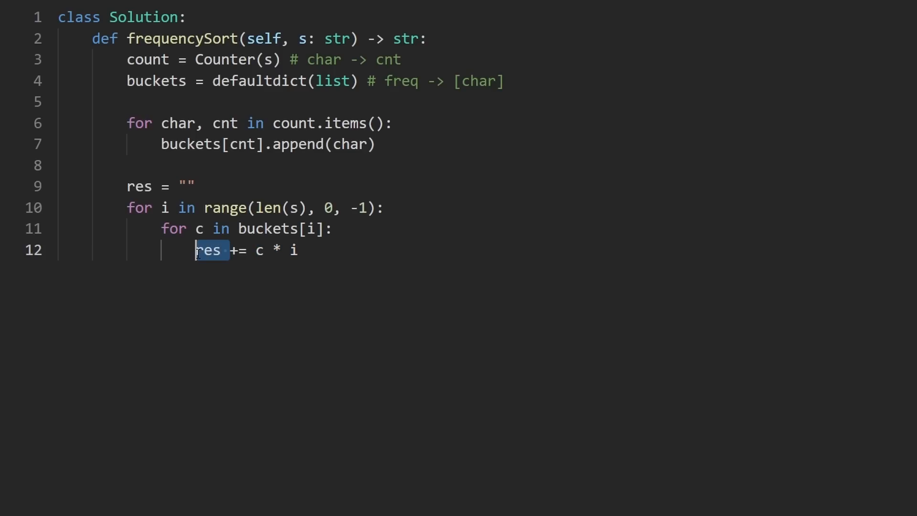
Step: End the method with return res
type("re")
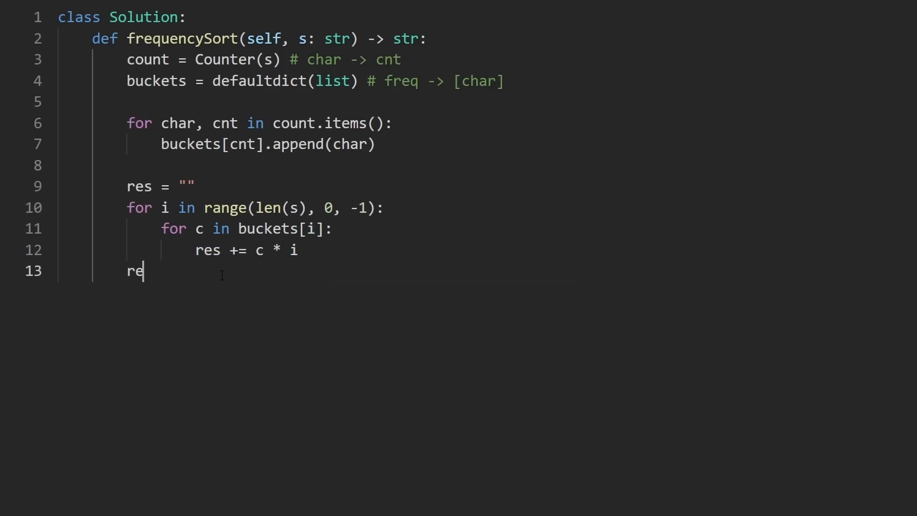
type("turn res")
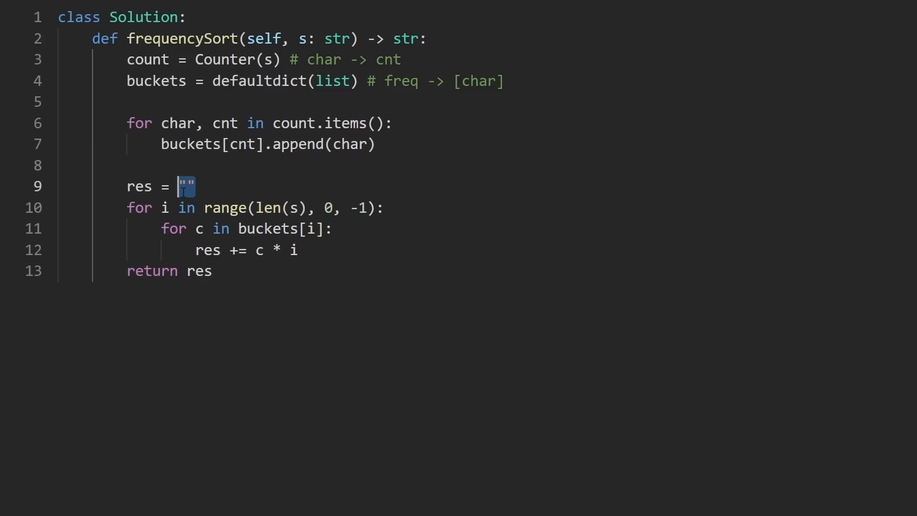
Step: Make res an empty list and change the accumulation to res.append(c * i)
type("[]")
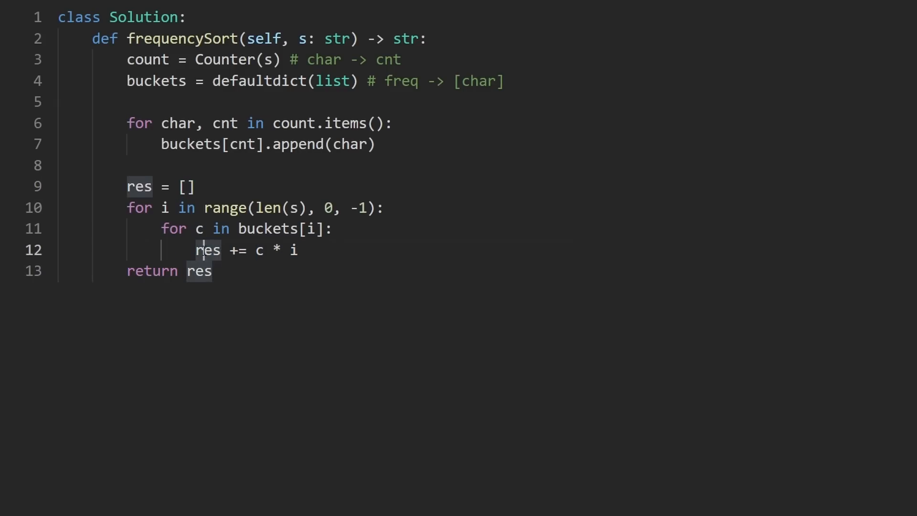
double_click(238, 250)
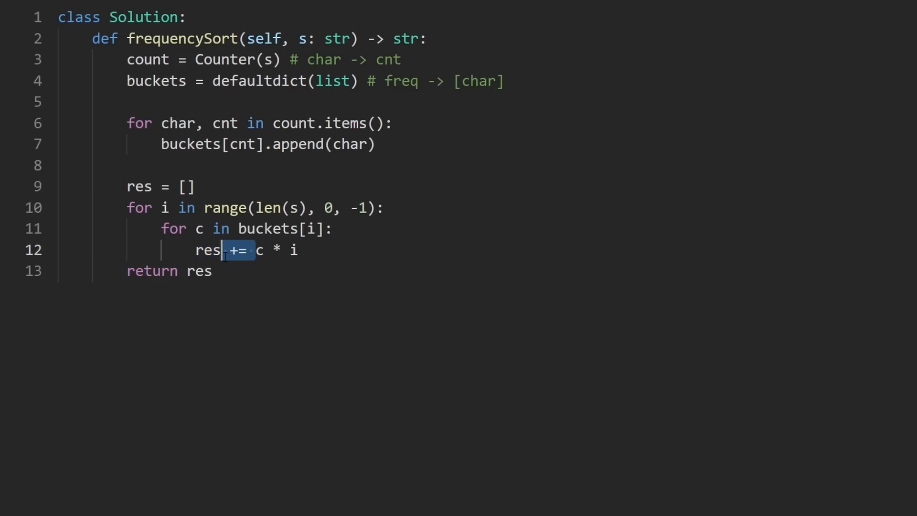
key("Backspace")
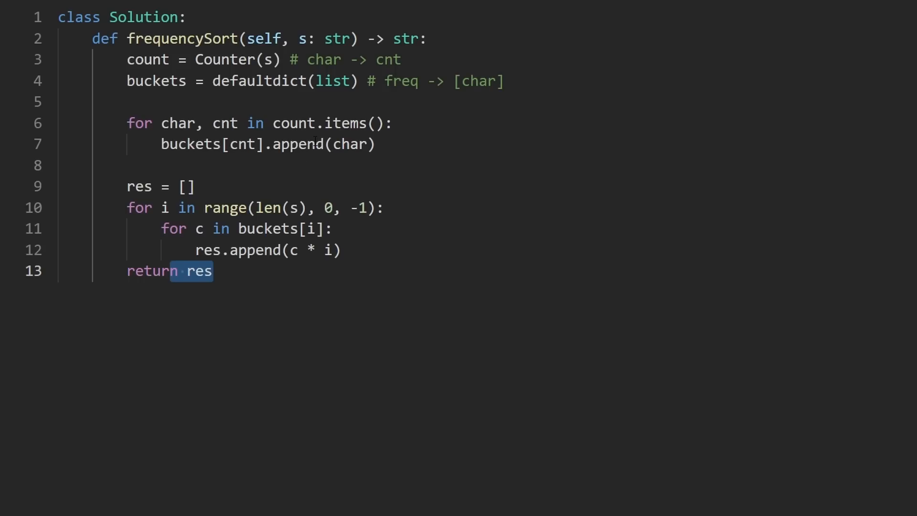
left_click(234, 271)
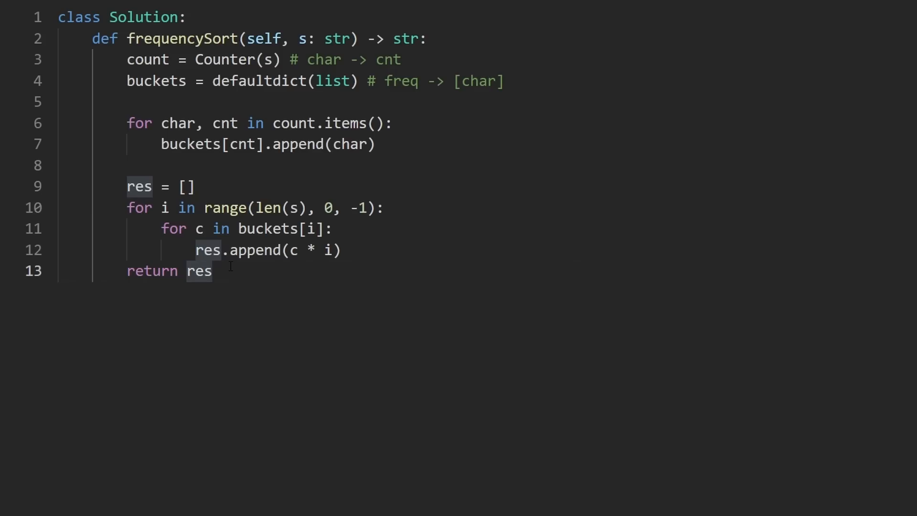
Step: Change the return statement to return "".join(res)
type("\"\"")
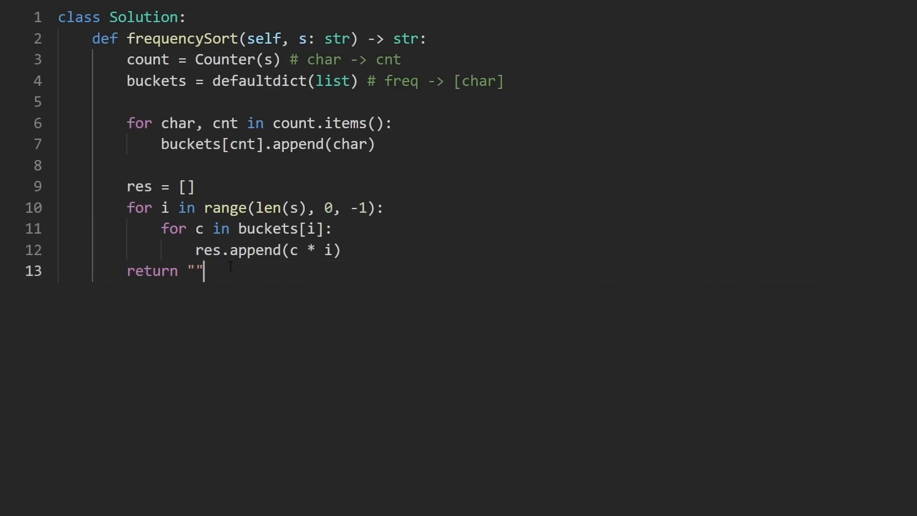
type(".")
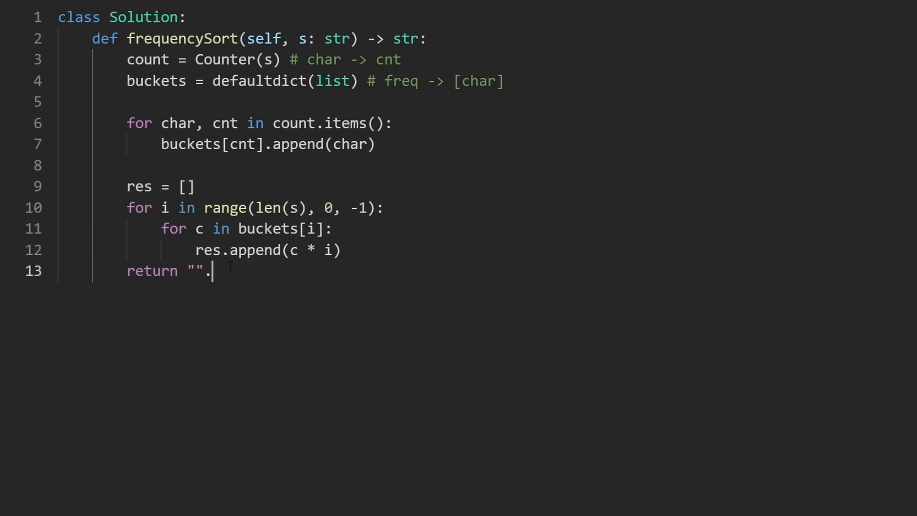
type("join(res)")
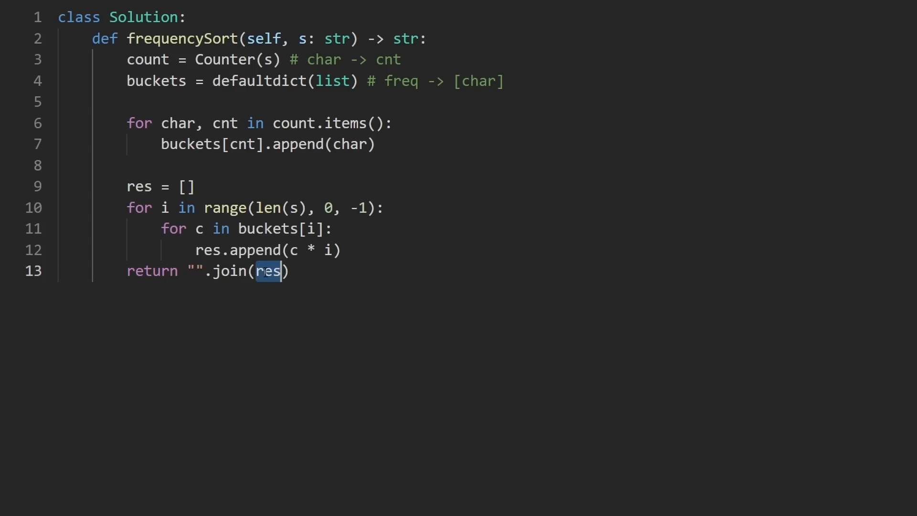